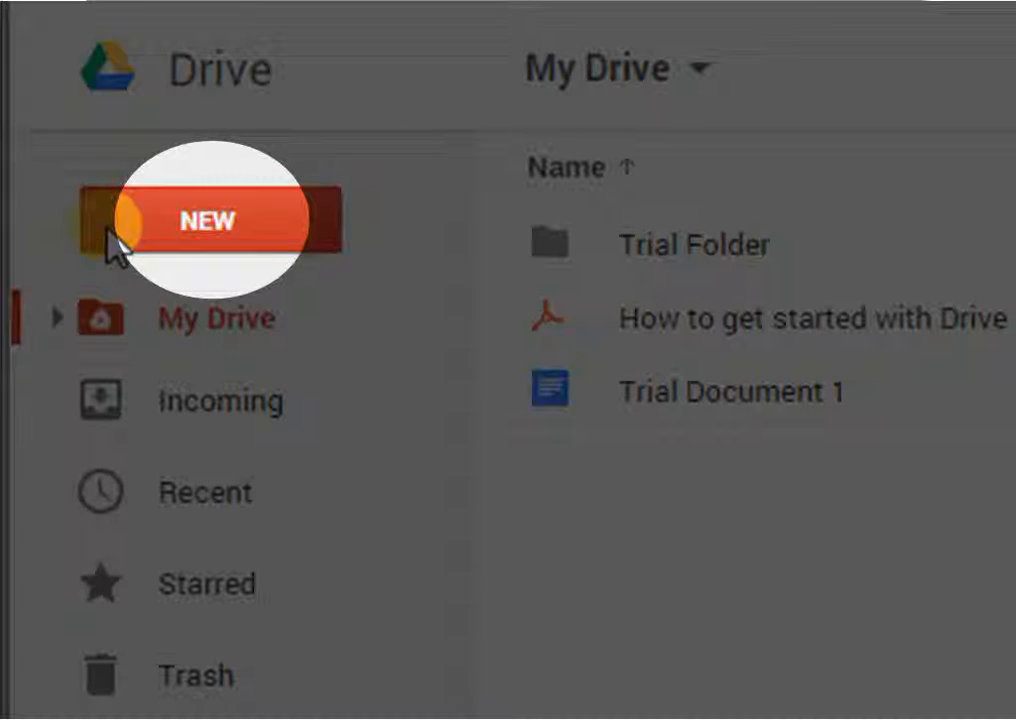
Start a single-file upload from the New menu, bringing up the computer's file picker.
{"action": "left_click", "coordinate": [148, 216]}
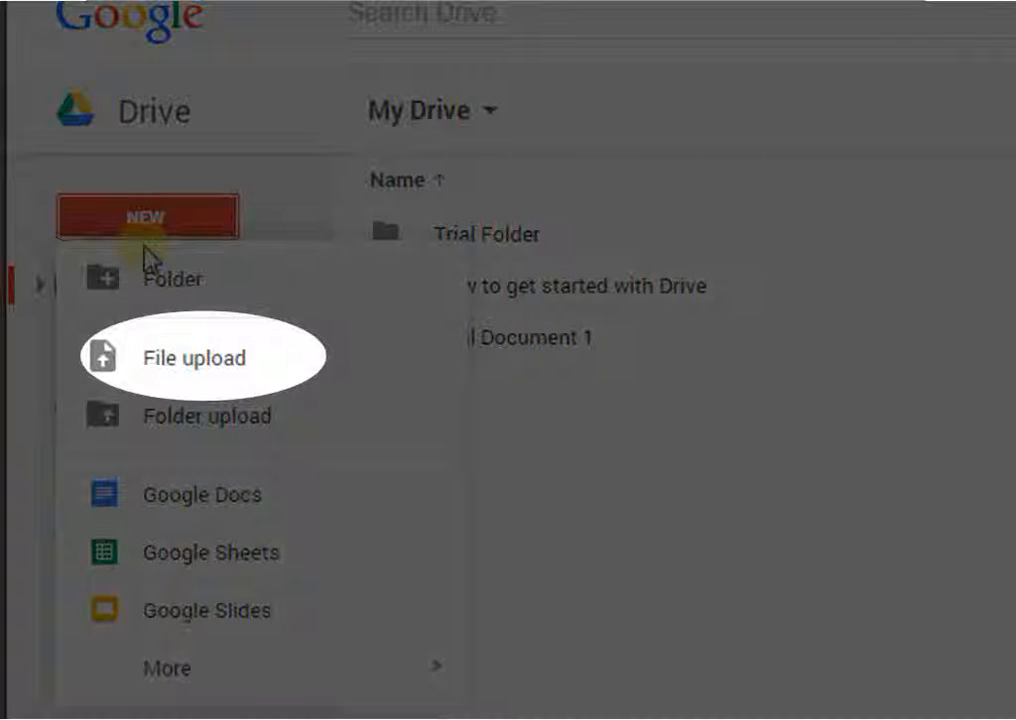
{"action": "left_click", "coordinate": [186, 356]}
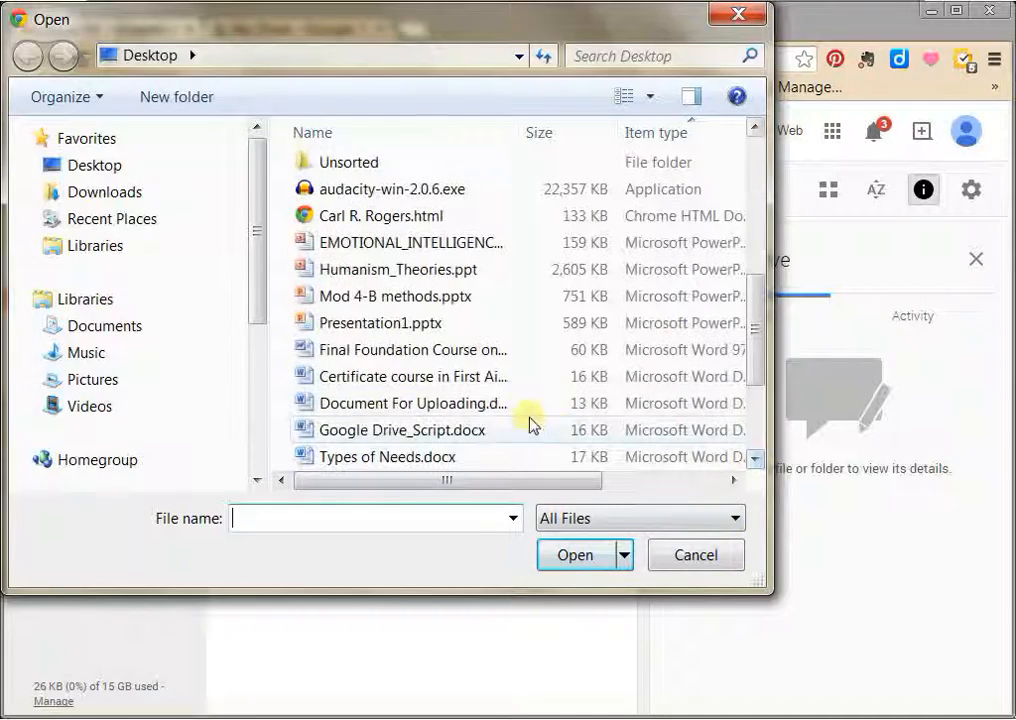
Upload Document For Uploading.docx from the Desktop into My Drive.
{"action": "left_click", "coordinate": [400, 404]}
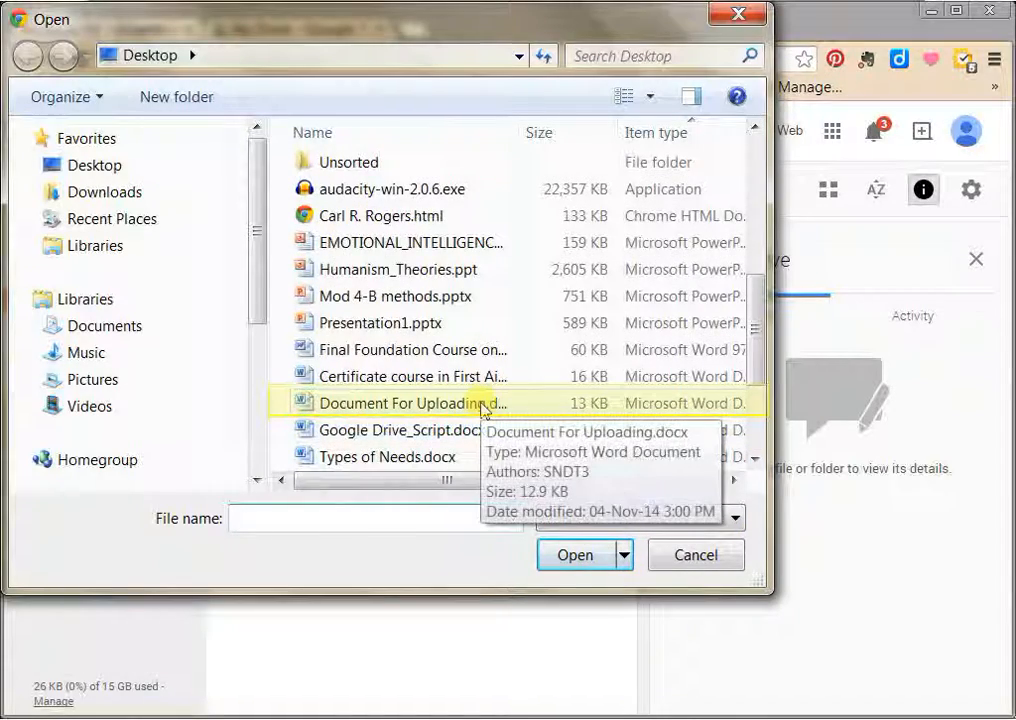
{"action": "left_click", "coordinate": [410, 404]}
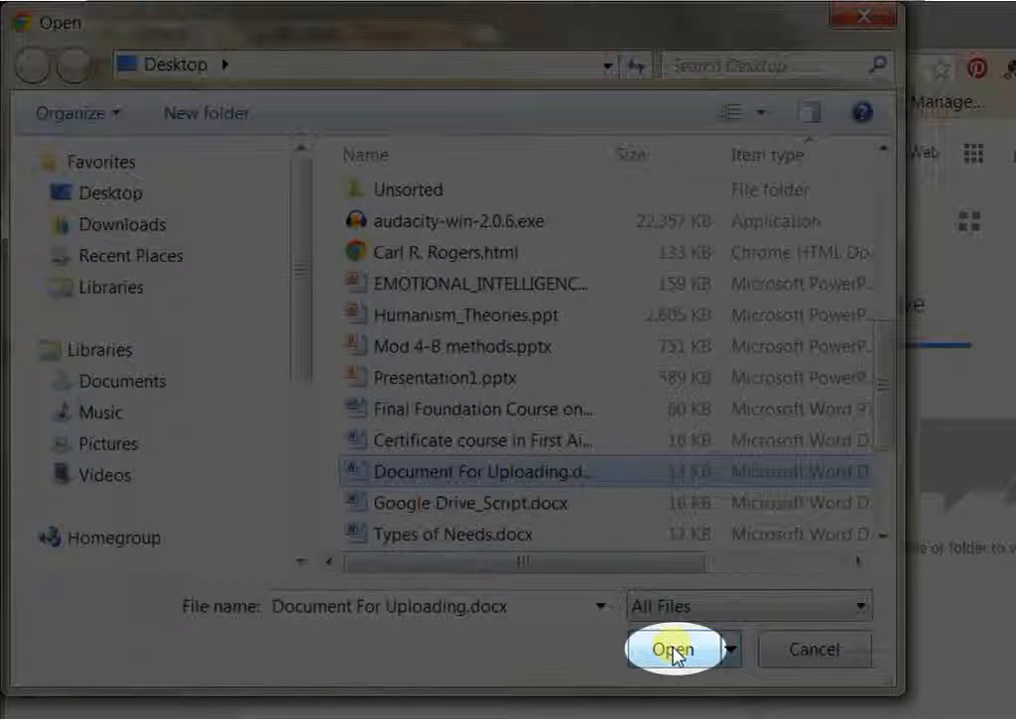
{"action": "left_click", "coordinate": [676, 648]}
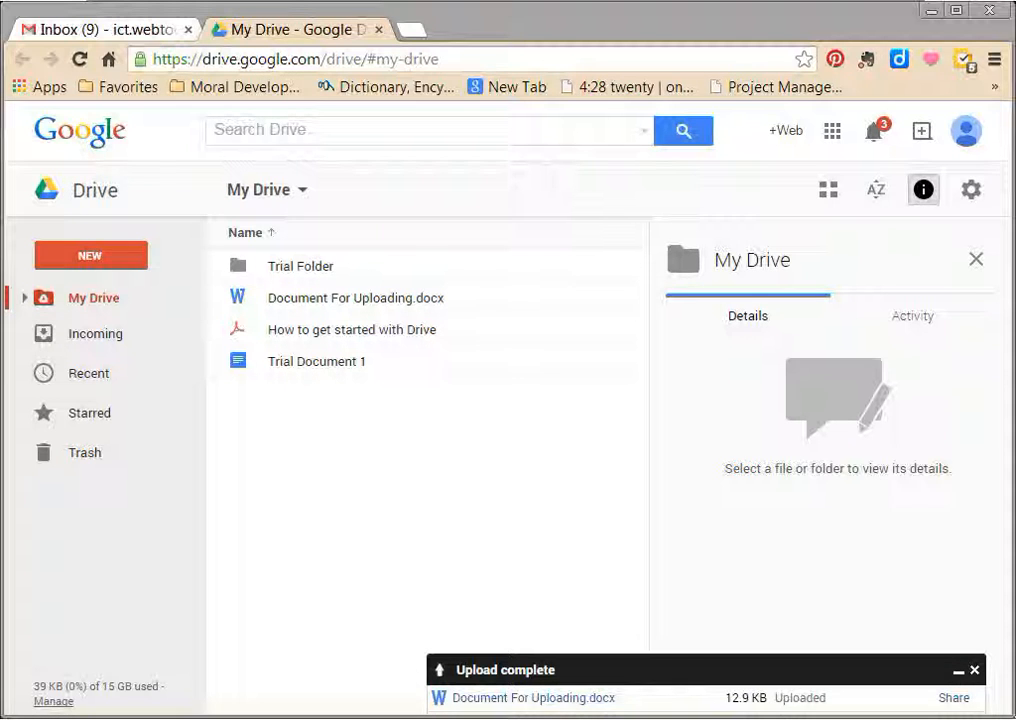
Check that Document For Uploading.docx is listed in My Drive with the upload complete.
{"action": "left_click", "coordinate": [356, 296]}
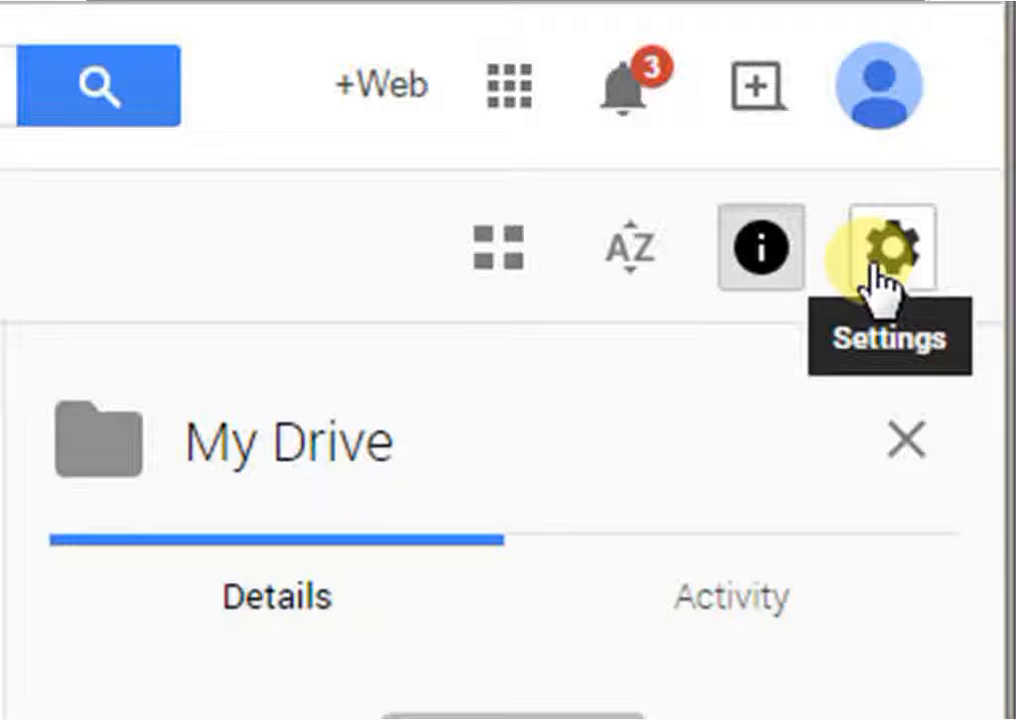
Reach the Drive settings from the gear menu, showing the Convert uploads option.
{"action": "left_click", "coordinate": [888, 248]}
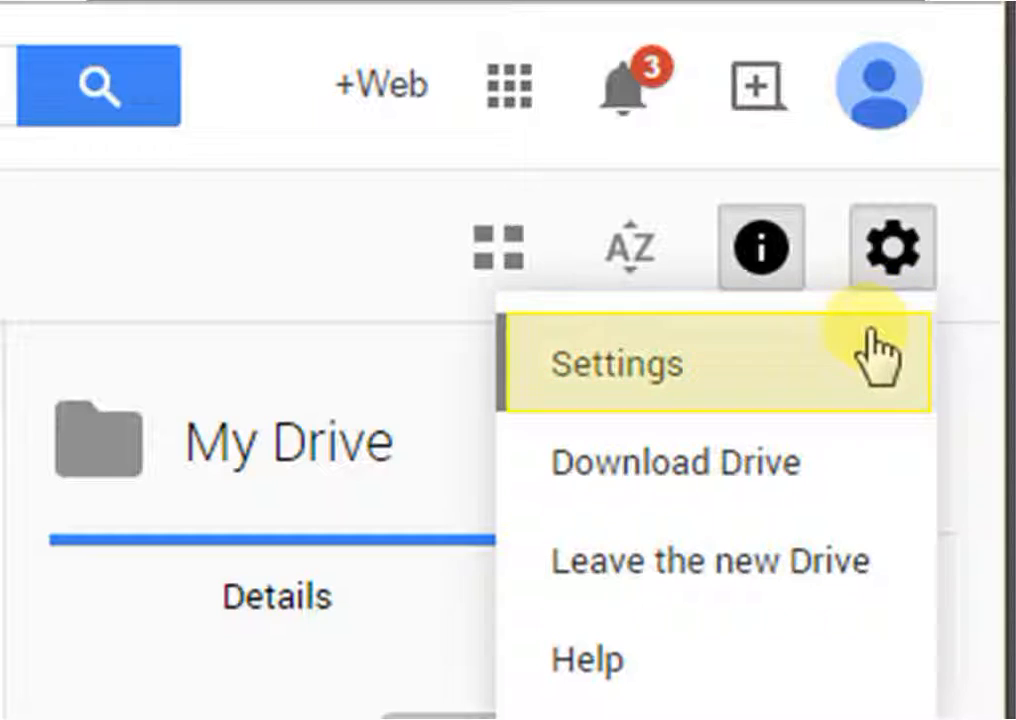
{"action": "left_click", "coordinate": [616, 364]}
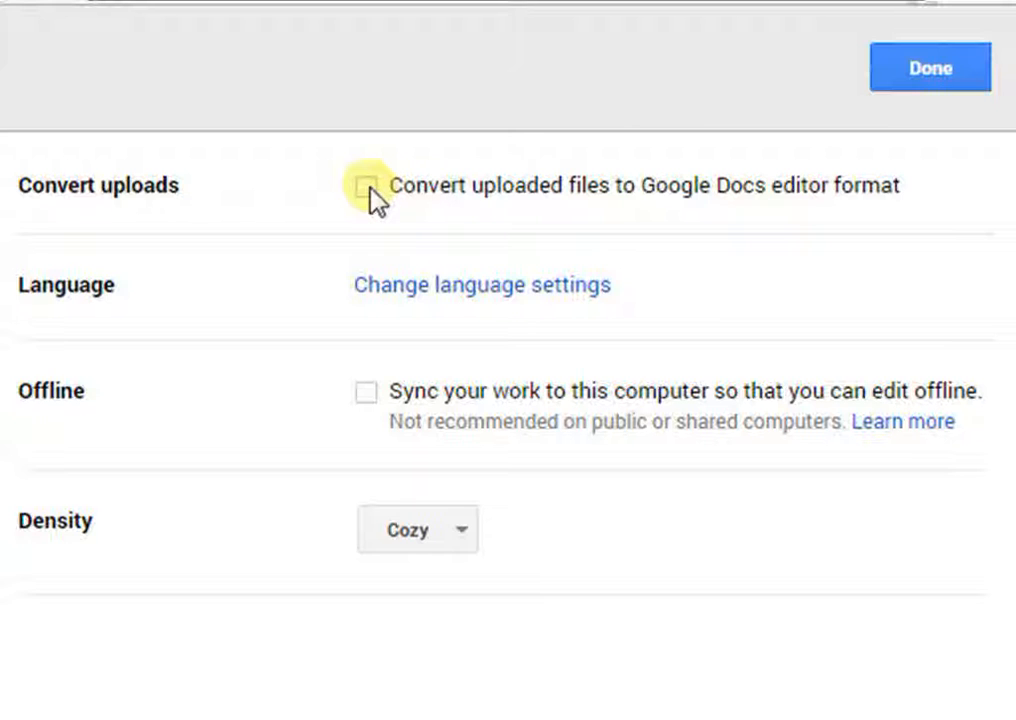
Enable converting uploads to Google Docs editor format and save the settings.
{"action": "left_click", "coordinate": [372, 184]}
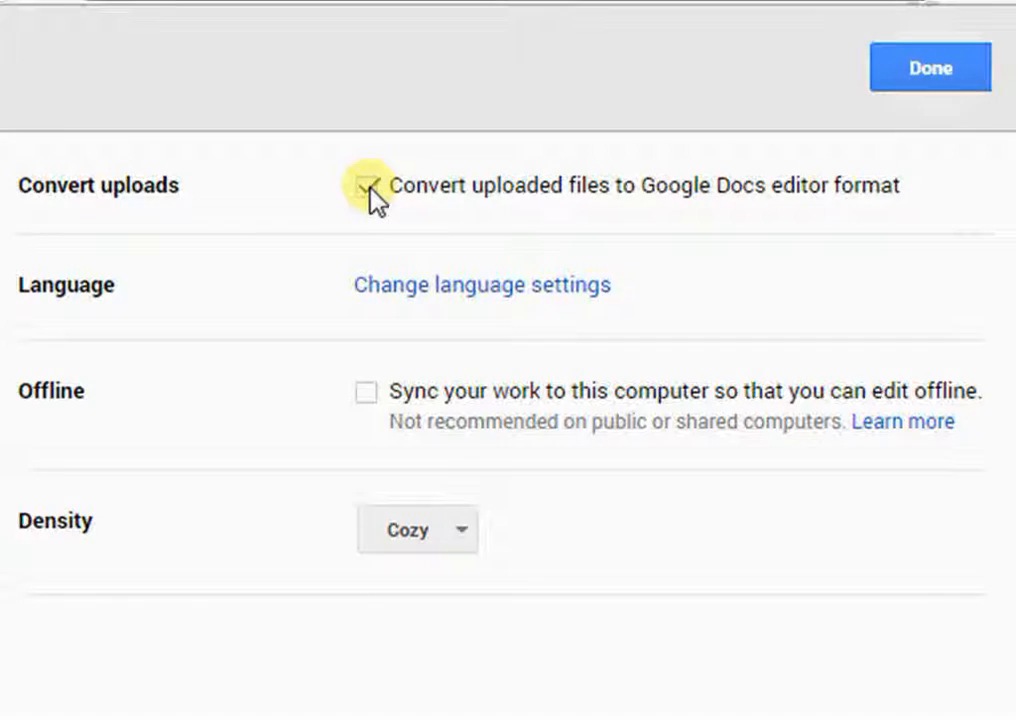
{"action": "left_click", "coordinate": [928, 68]}
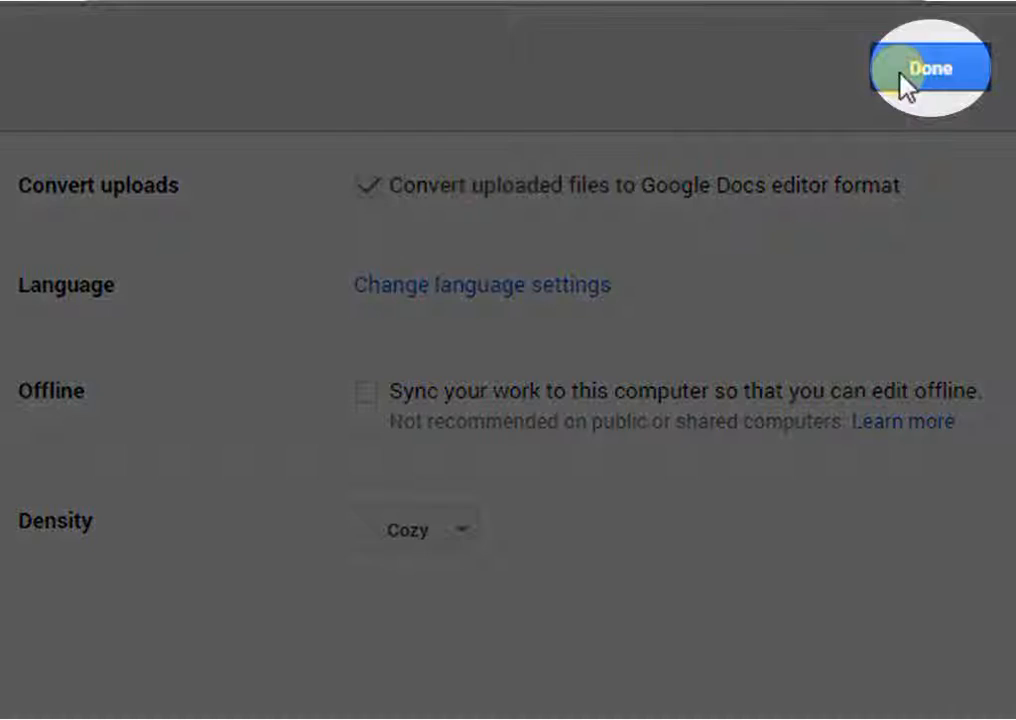
{"action": "left_click", "coordinate": [922, 68]}
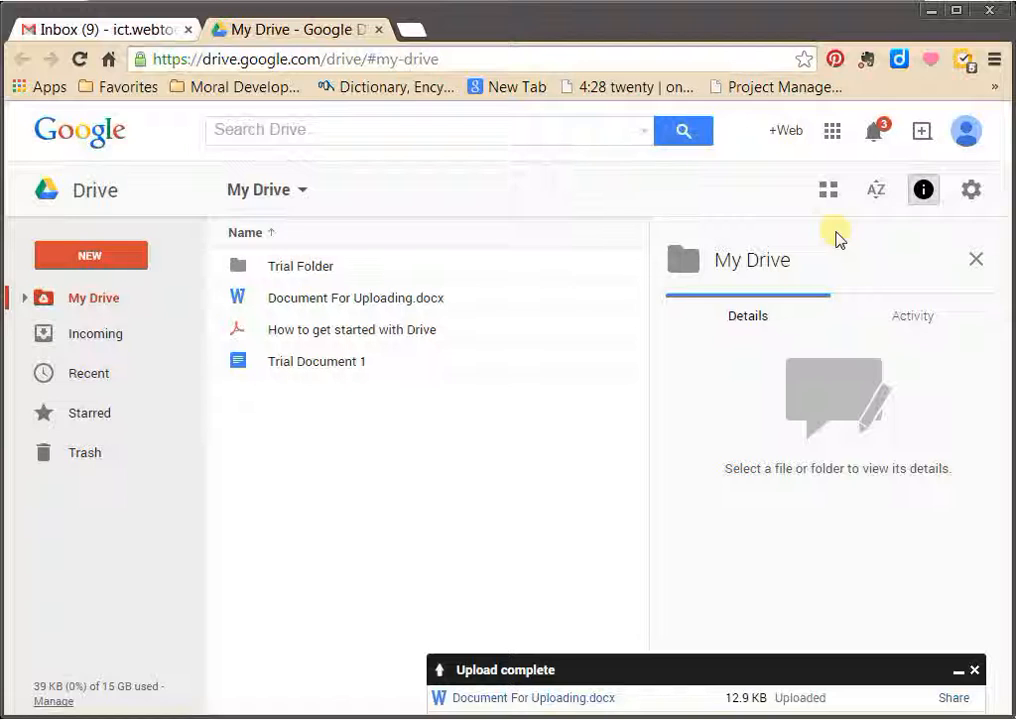
{"action": "mouse_move", "coordinate": [890, 244]}
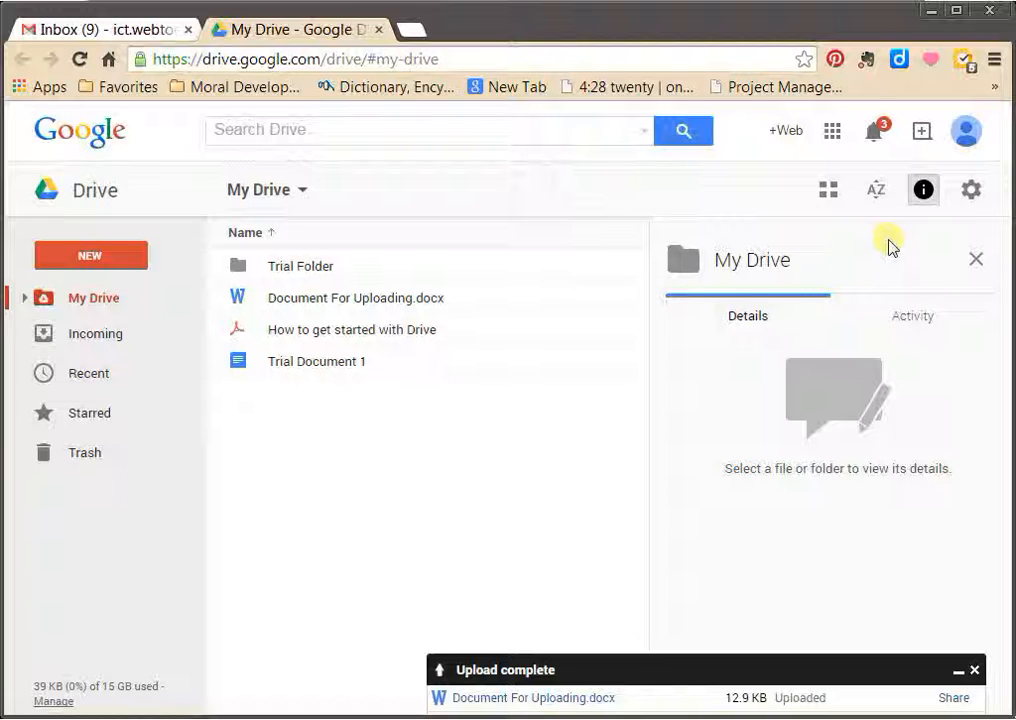